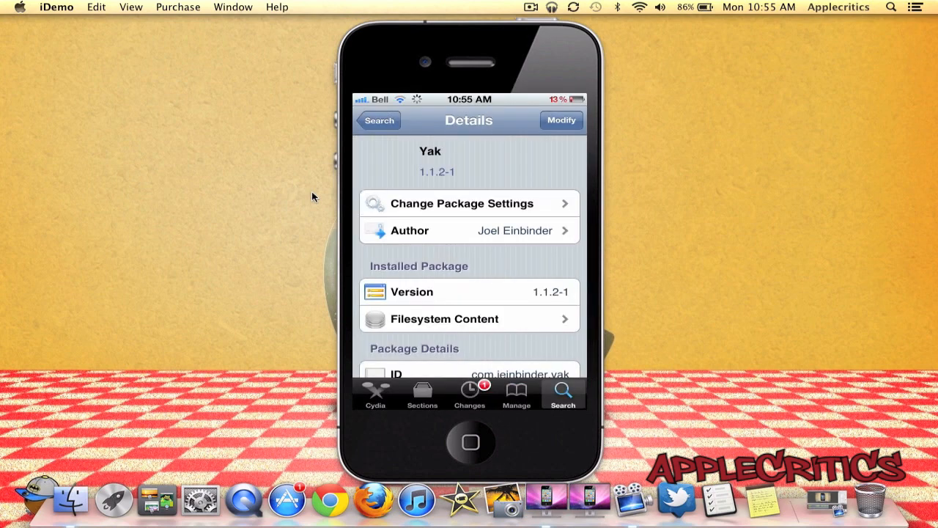
Step: Return to the Yak search results in Cydia and launch Yak to its Featured list
{"action": "left_click", "coordinate": [378, 121]}
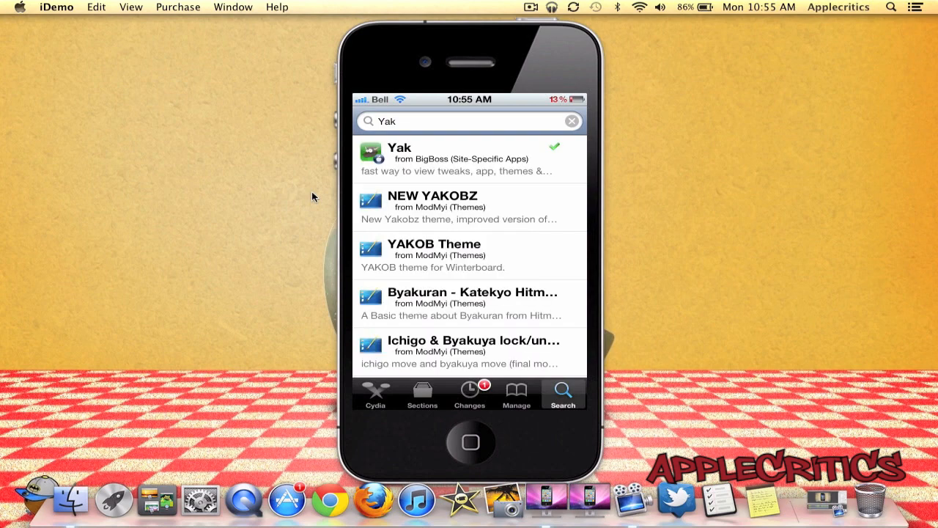
{"action": "left_click", "coordinate": [469, 158]}
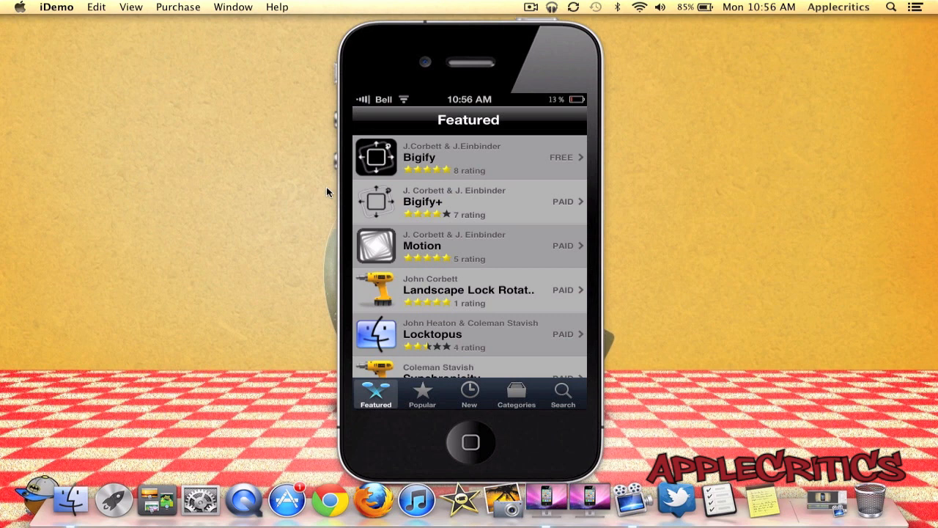
Step: Scroll through the Featured tweaks and Motion's details, then show the Popular tweaks list
{"action": "scroll", "scroll_direction": "down", "scroll_amount": 3}
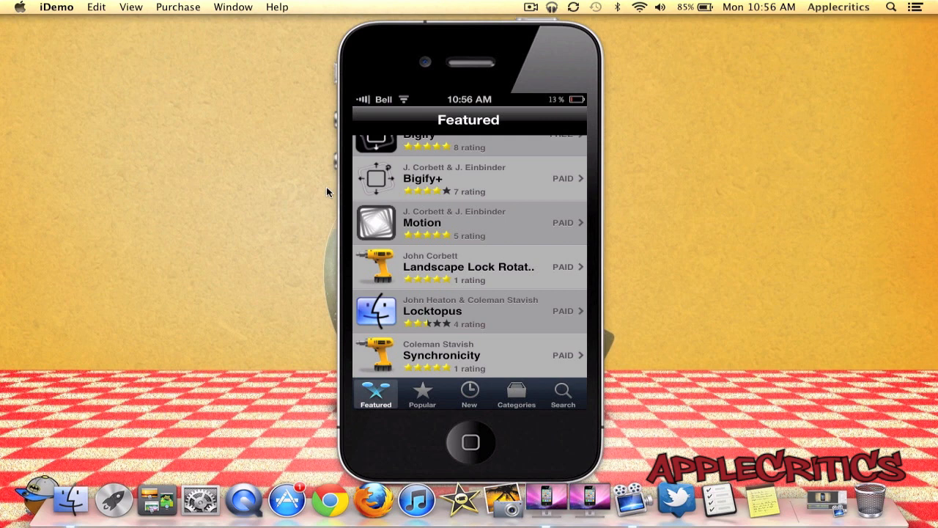
{"action": "scroll", "scroll_direction": "down", "scroll_amount": 3}
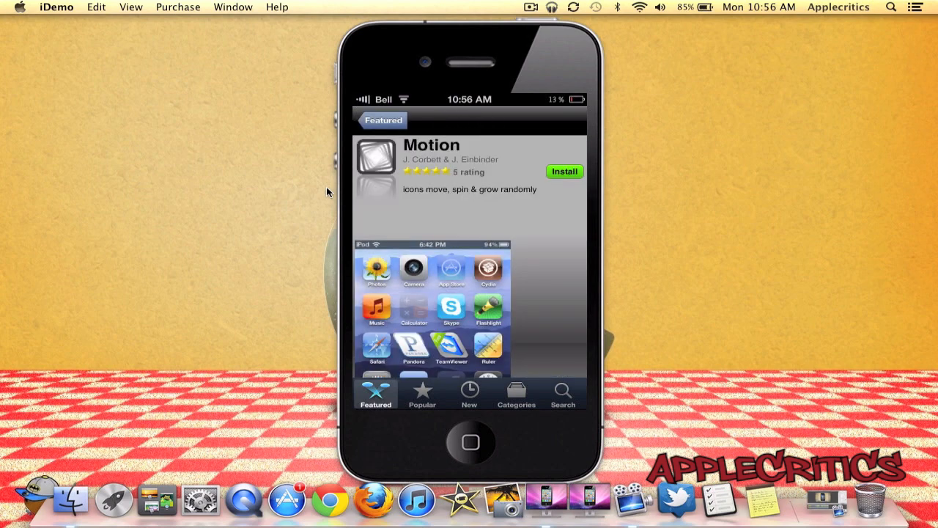
{"action": "scroll", "scroll_direction": "down", "scroll_amount": 3}
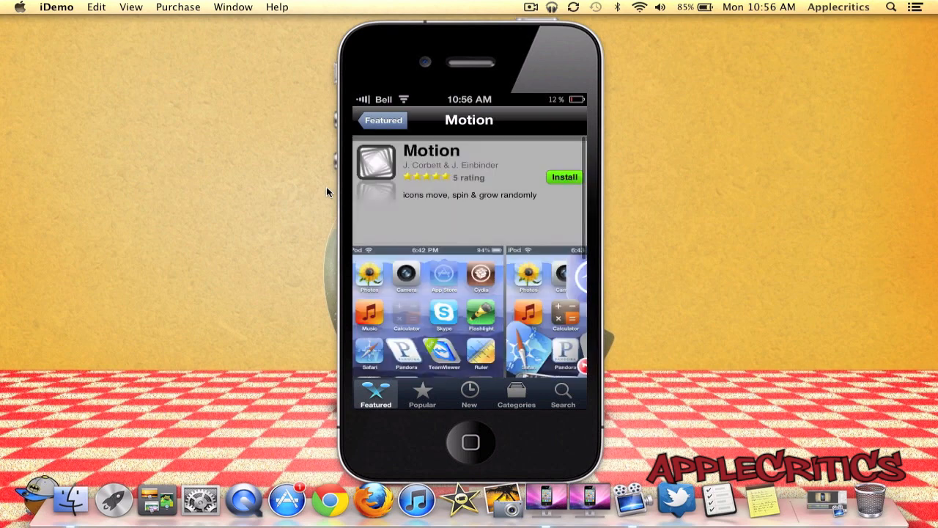
{"action": "left_click", "coordinate": [422, 393]}
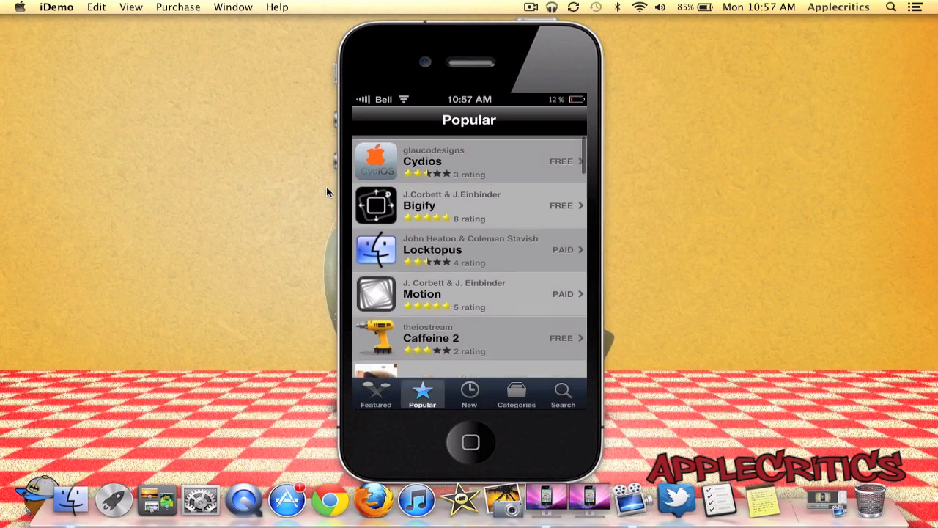
Step: Browse Yak's Featured, New and Categories listings, then exit to the home screen
{"action": "left_click", "coordinate": [454, 293]}
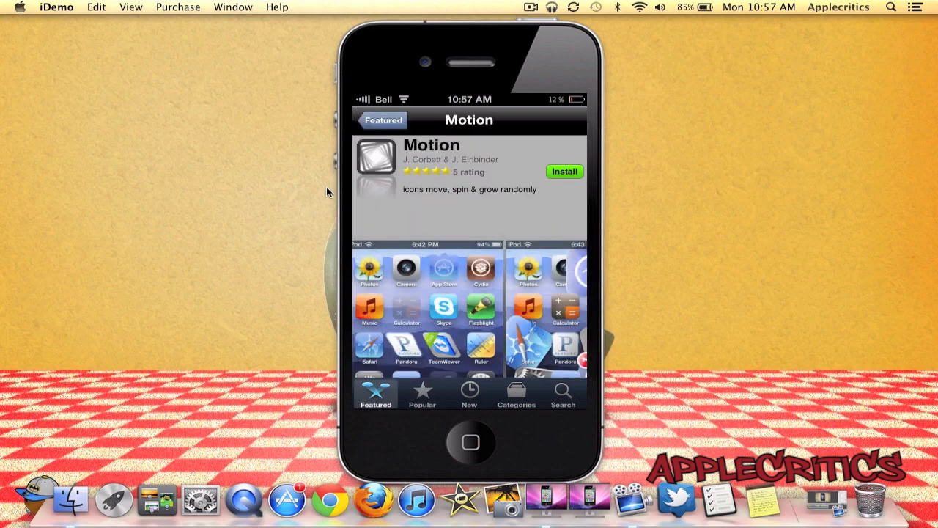
{"action": "left_click", "coordinate": [469, 393]}
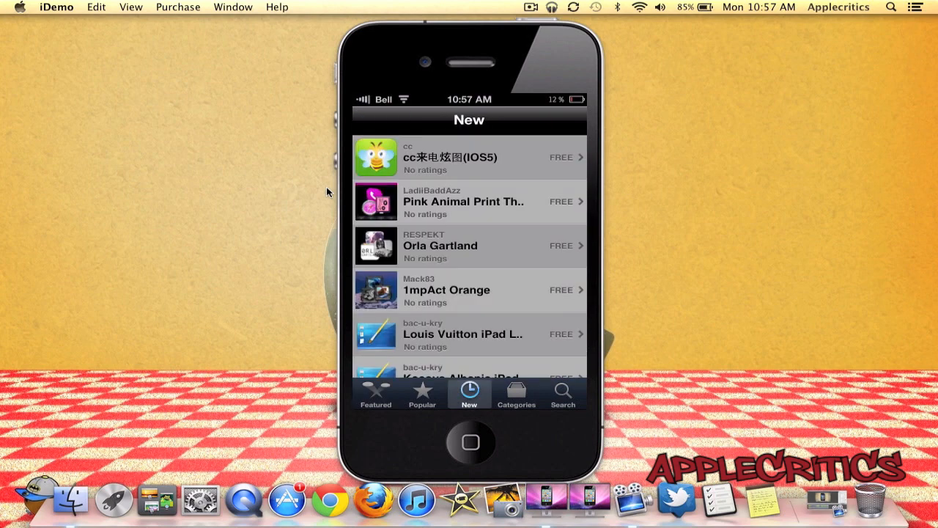
{"action": "left_click", "coordinate": [516, 393]}
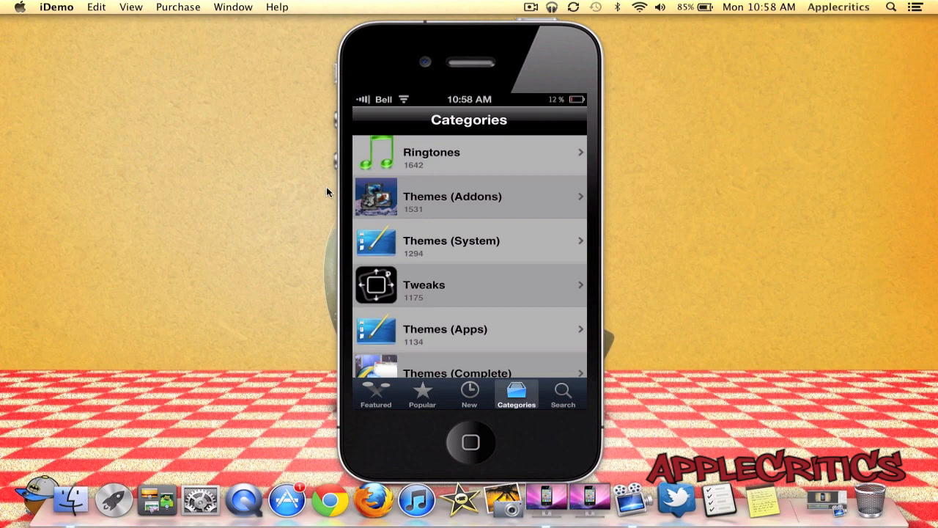
{"action": "left_click", "coordinate": [469, 442]}
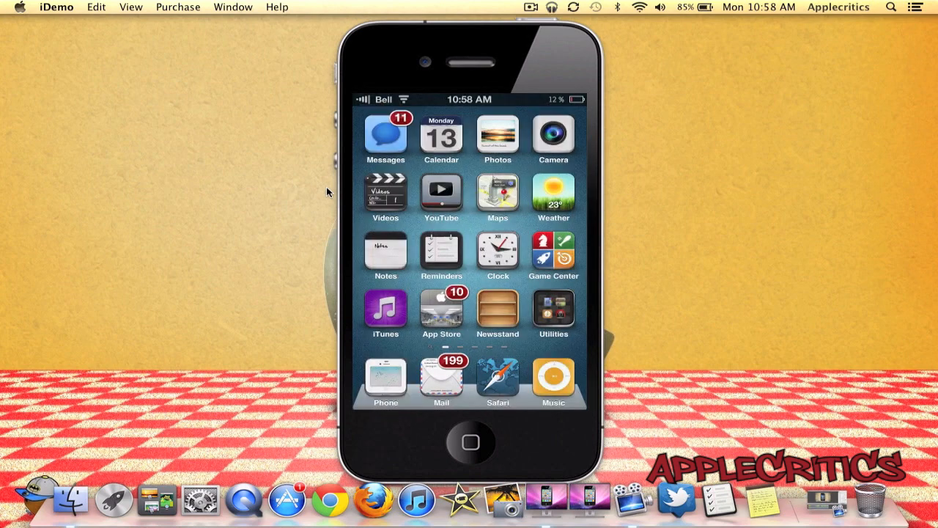